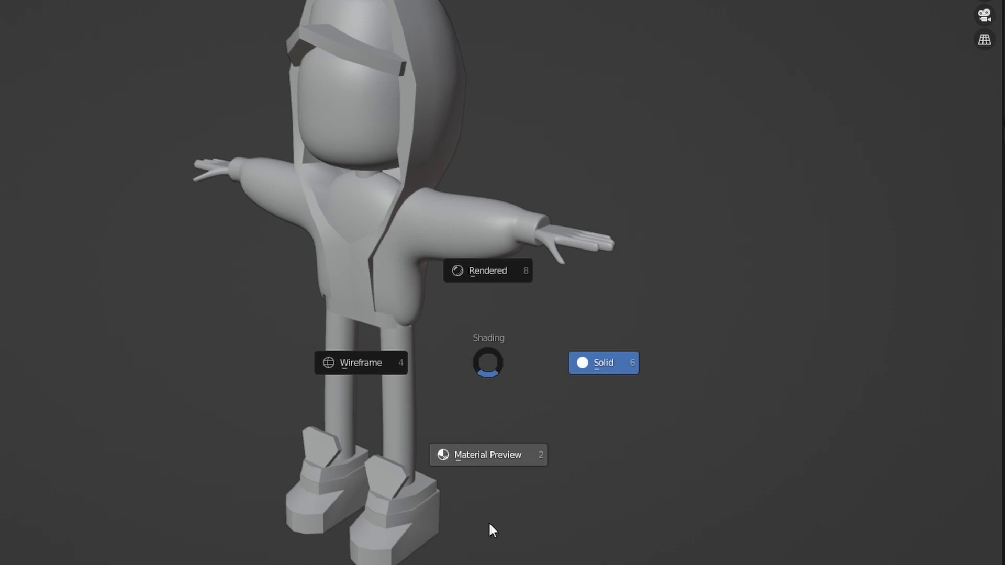
Switch the viewport to Solid shading for the character model via the shading pie menu.
left_click(488, 454)
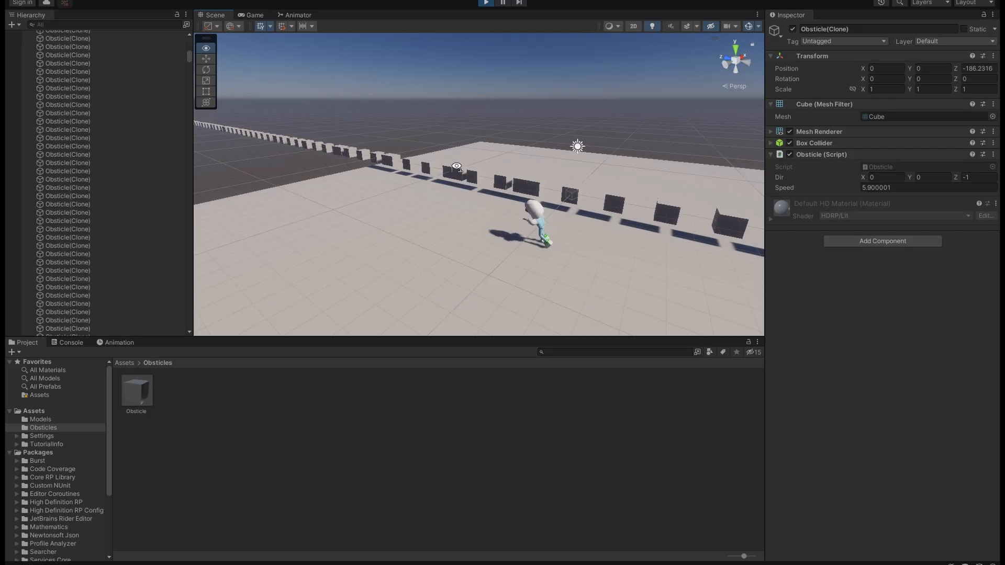
Enter play mode and watch Obsticle(Clone) cubes spawn along the runner's path.
left_click(486, 3)
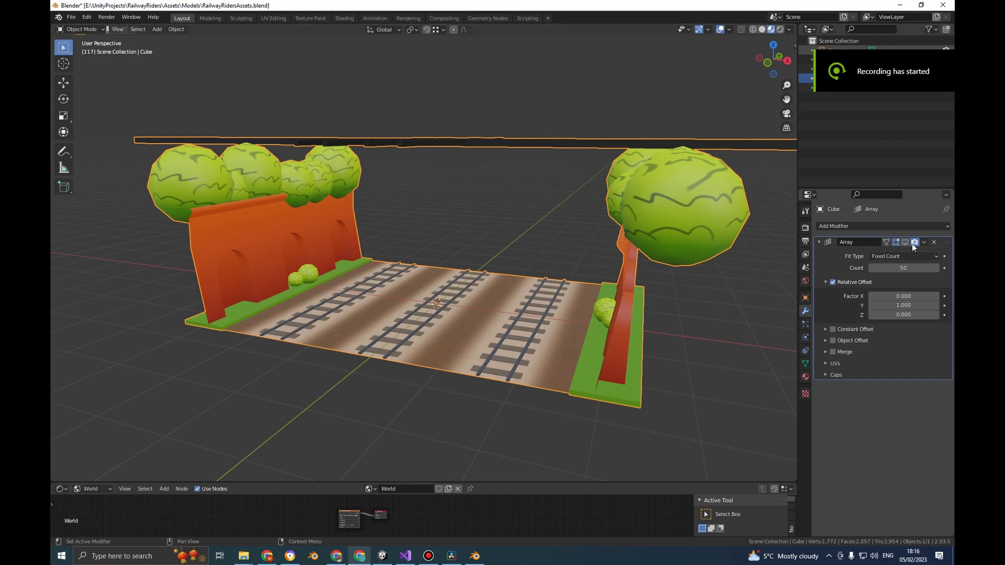
Change the track's Array modifier Count from 50 to 1, leaving a single section.
left_click(904, 242)
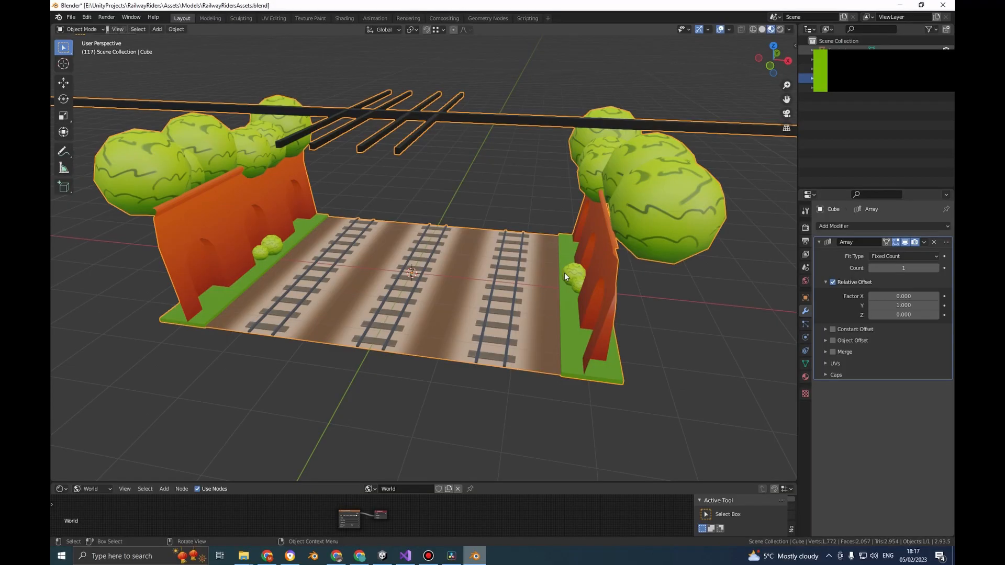
left_click(936, 268)
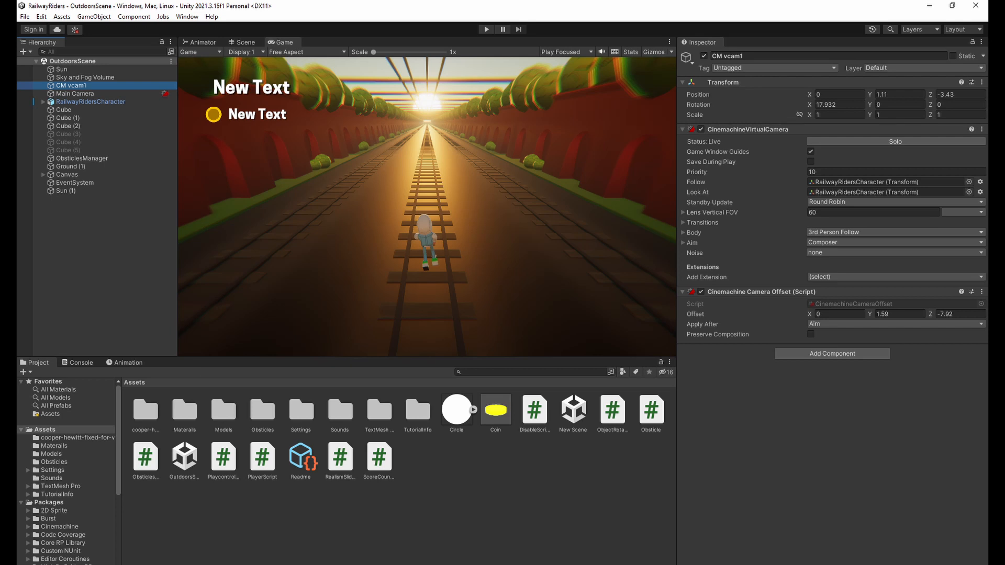
Set up a Cinemachine Virtual Camera following RailwayRidersCharacter with score and coin TextMeshPro text.
left_click(684, 232)
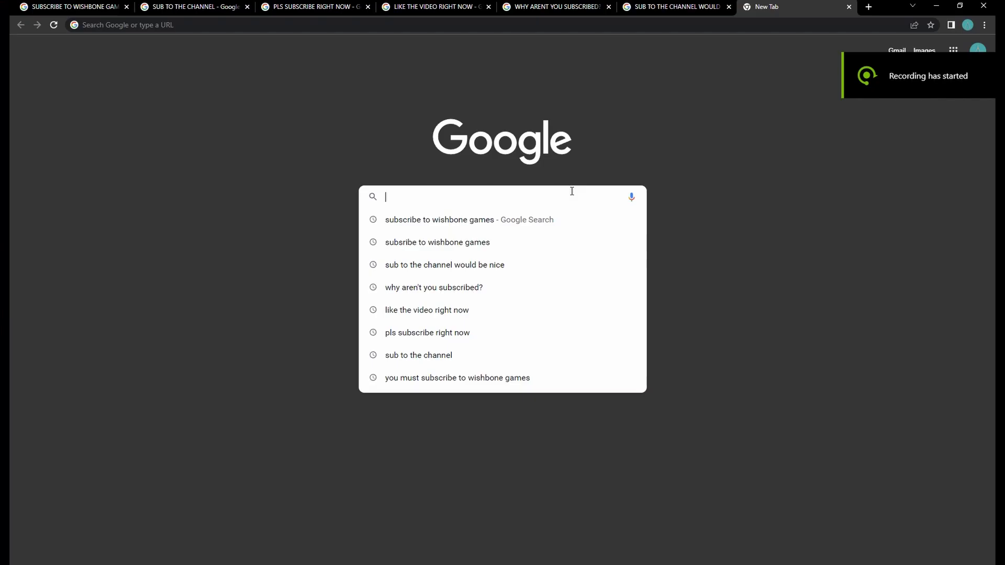
Search Google for "music maker" in a new Chrome tab.
type("music maker")
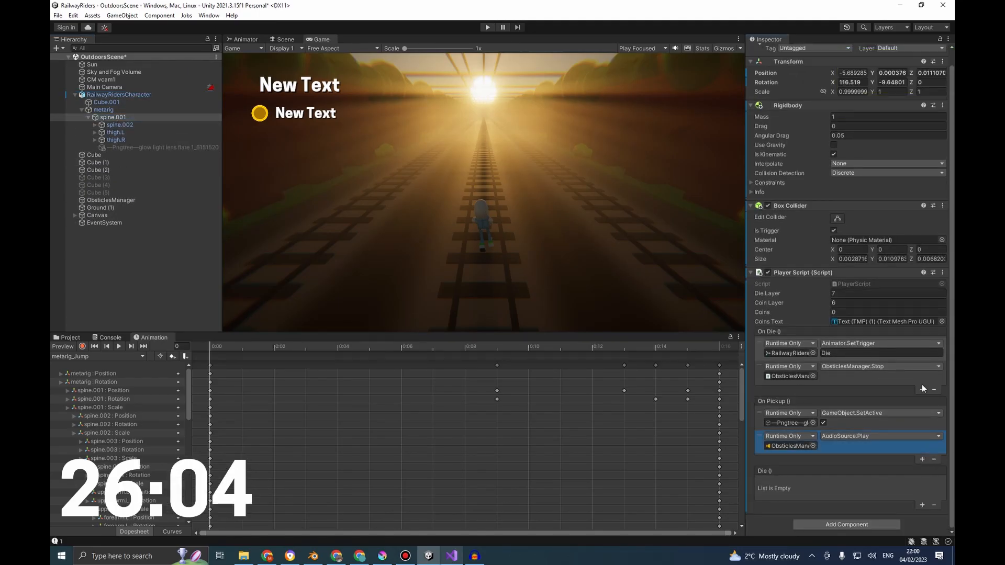
Add AudioSource.Play to the Player Script's On Die event so death plays a sound.
left_click(921, 389)
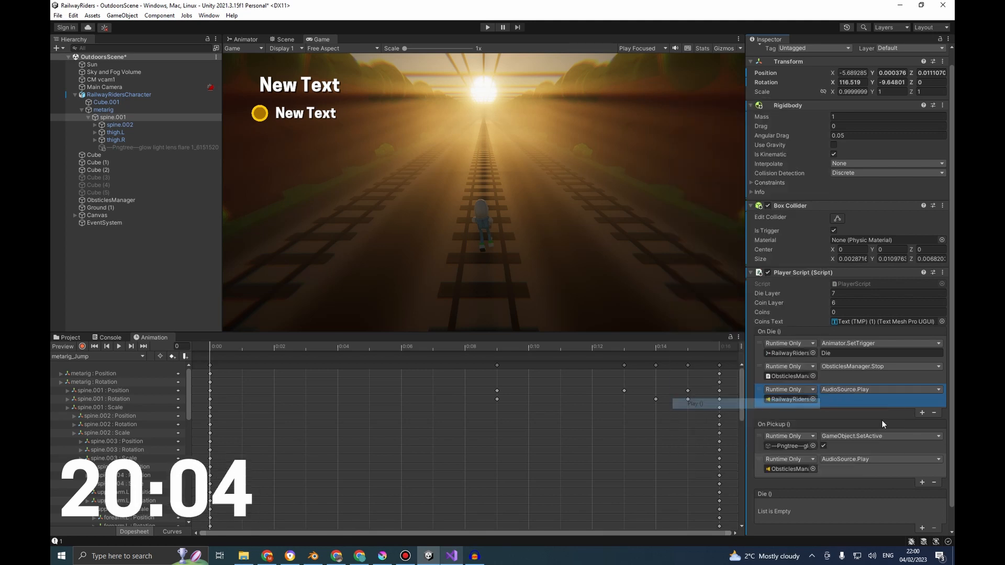